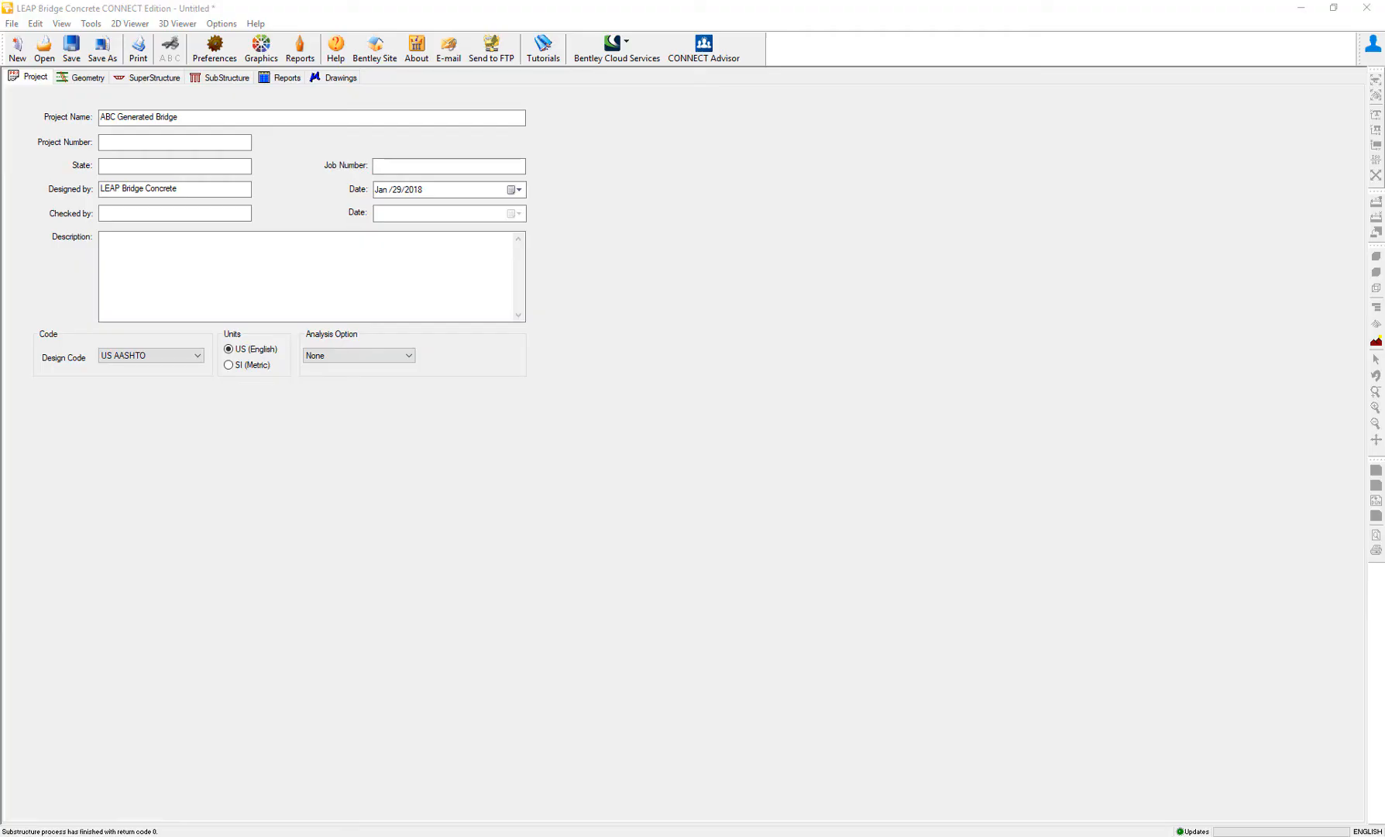
mouse_move(444, 496)
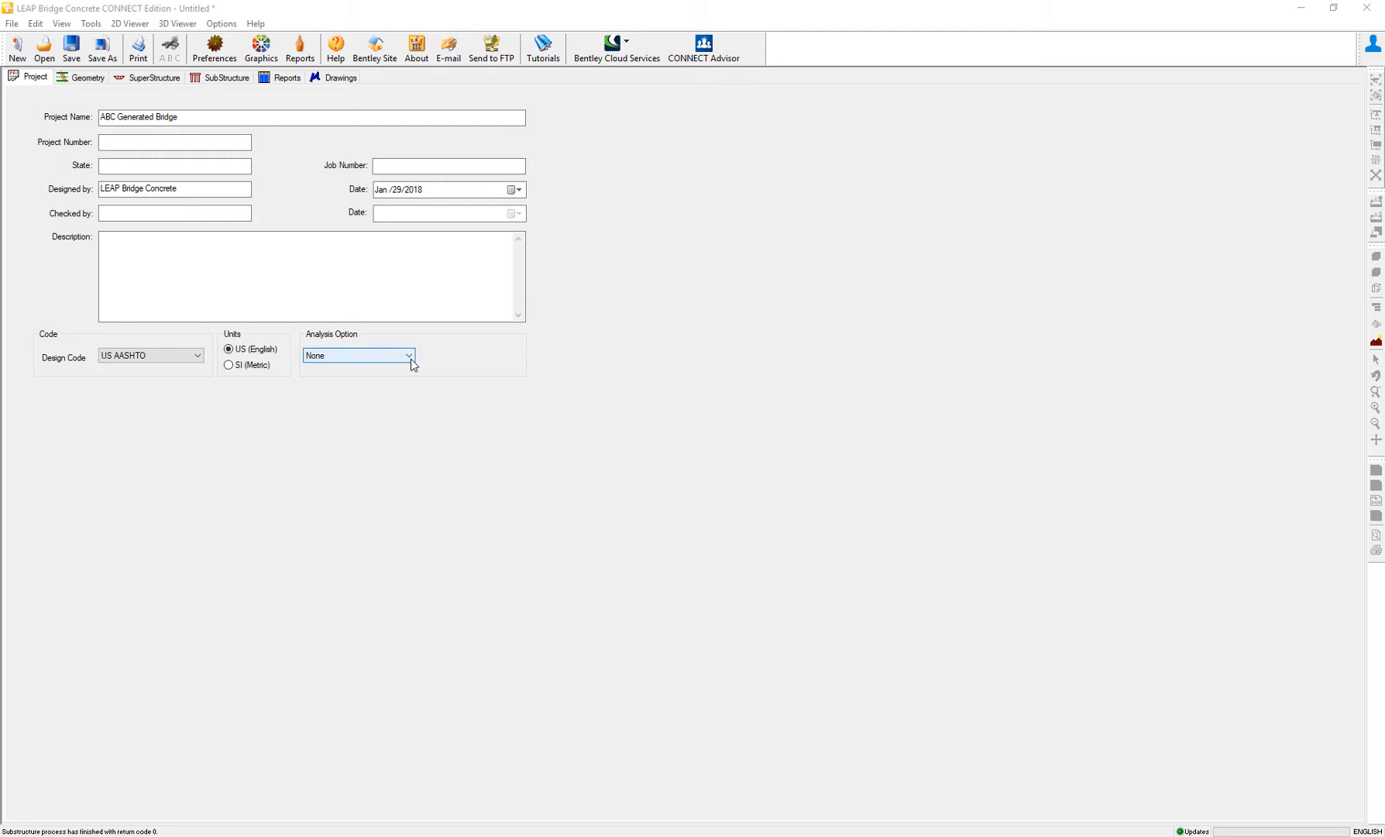
Choose Response Spectrum Analysis from the project's Analysis Option dropdown
left_click(408, 355)
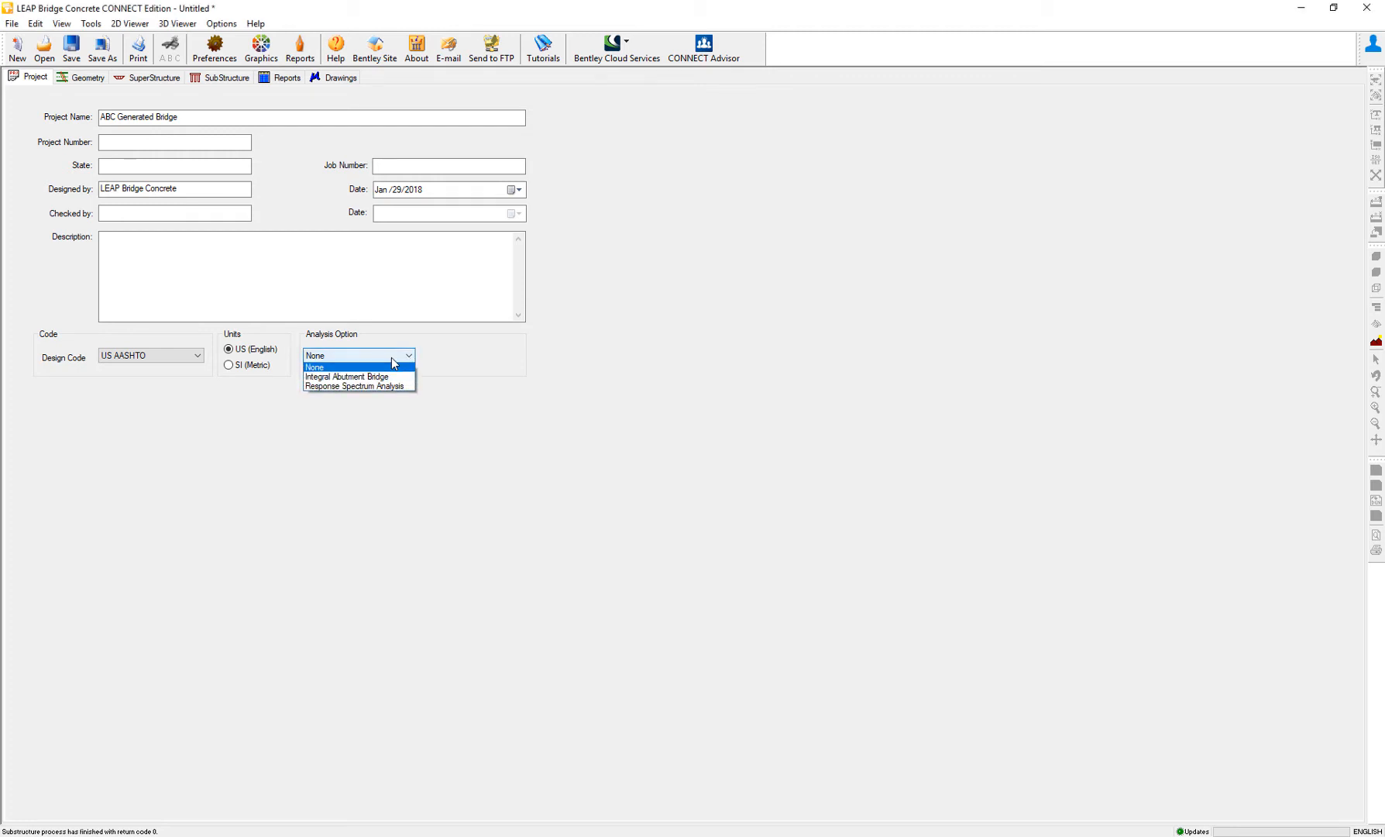
mouse_move(359, 387)
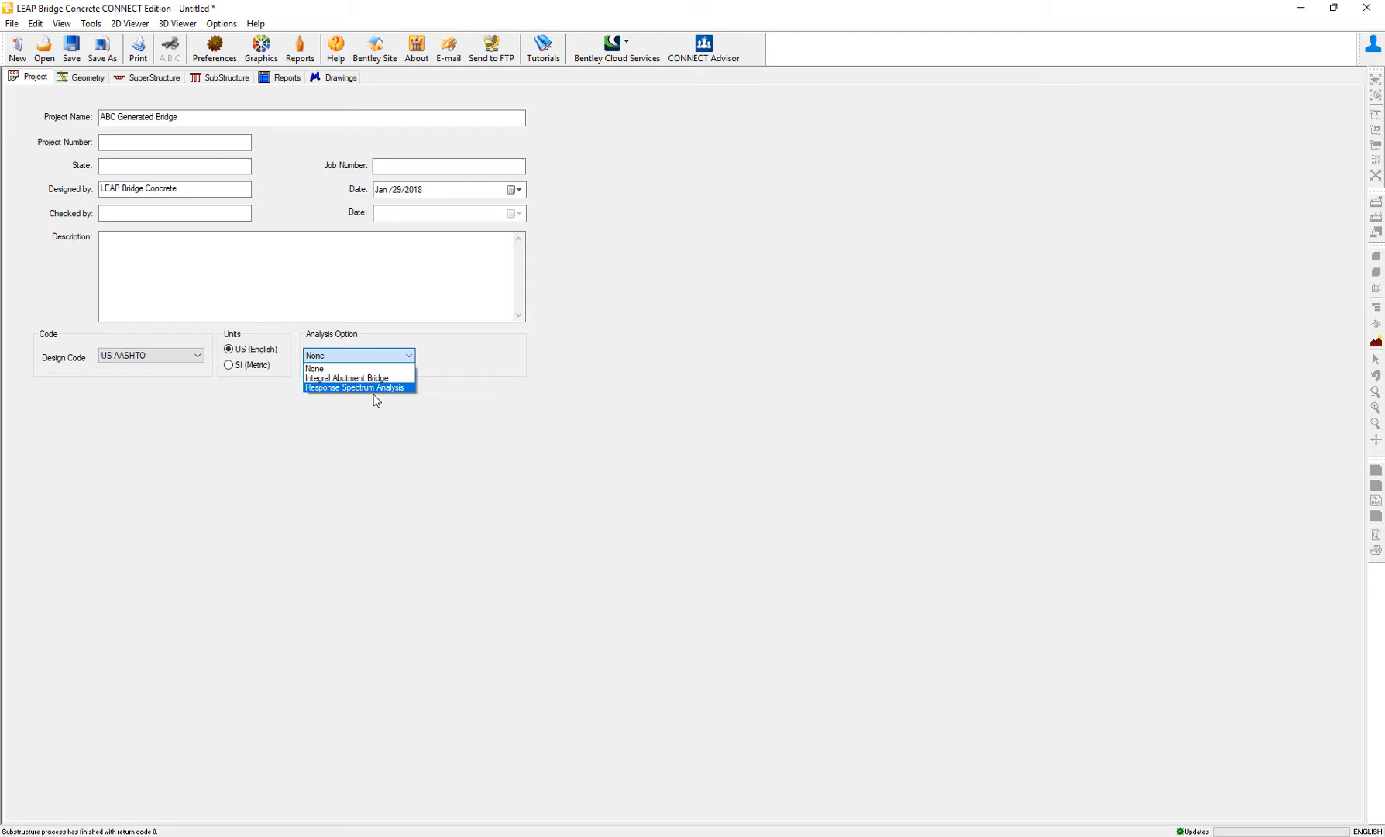
mouse_move(380, 394)
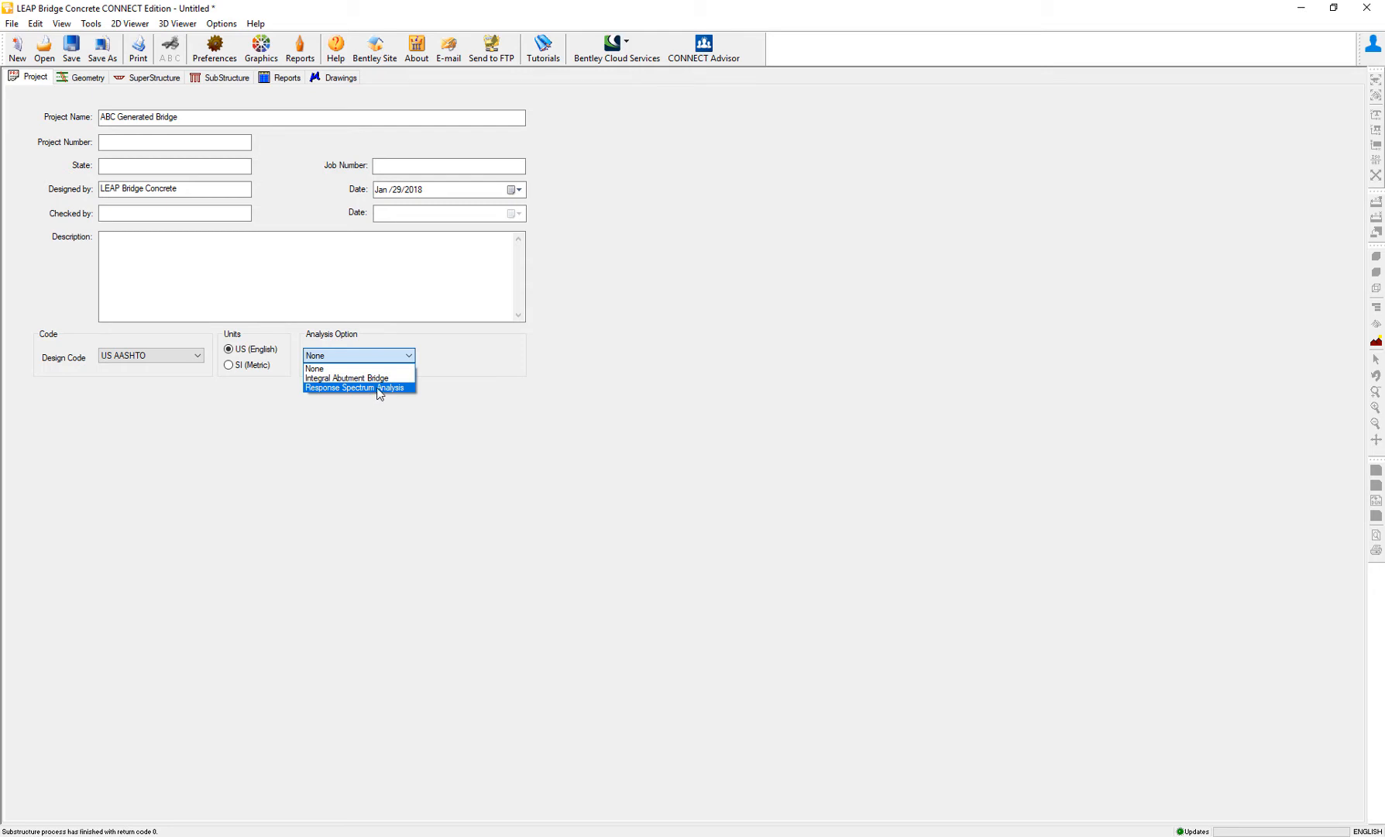
left_click(357, 387)
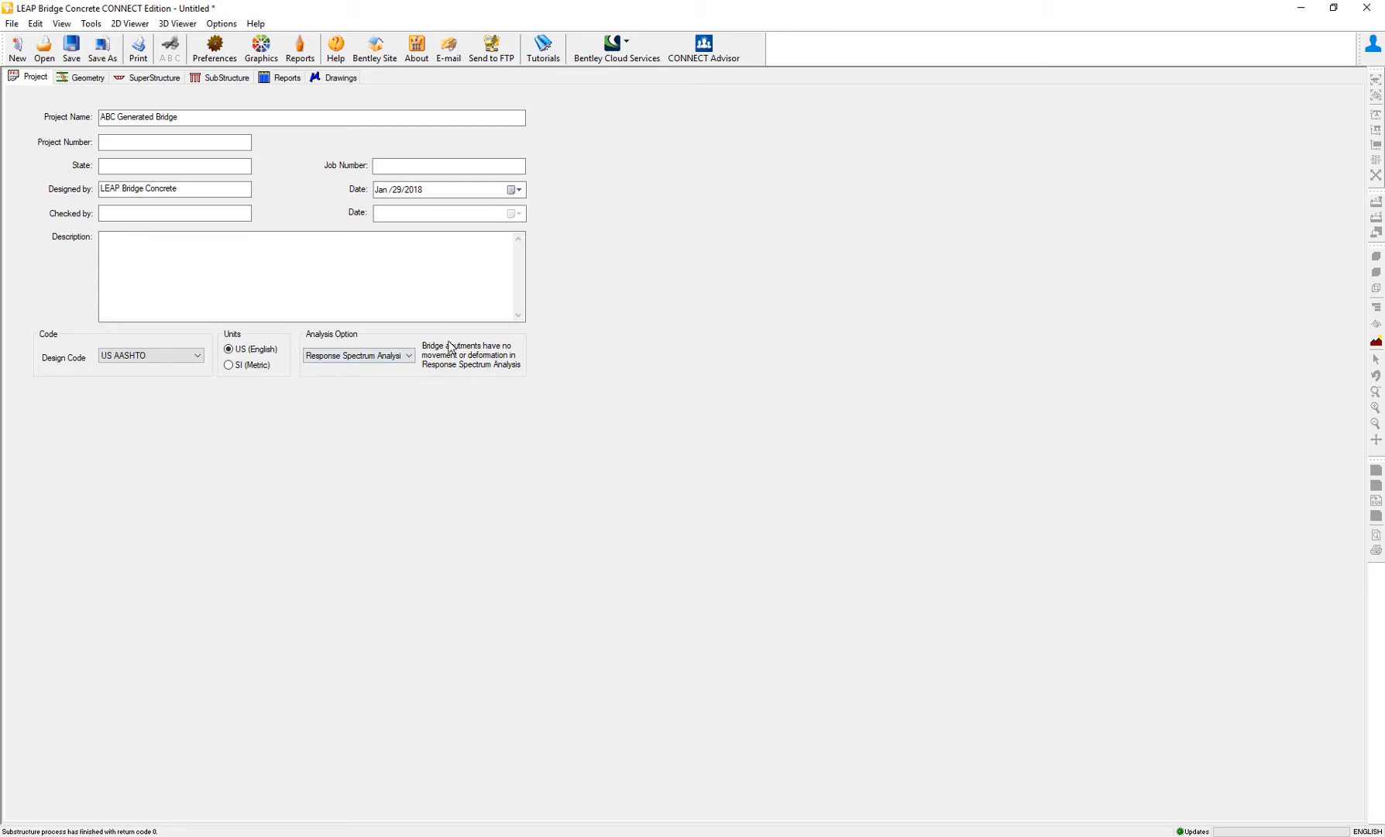
mouse_move(466, 368)
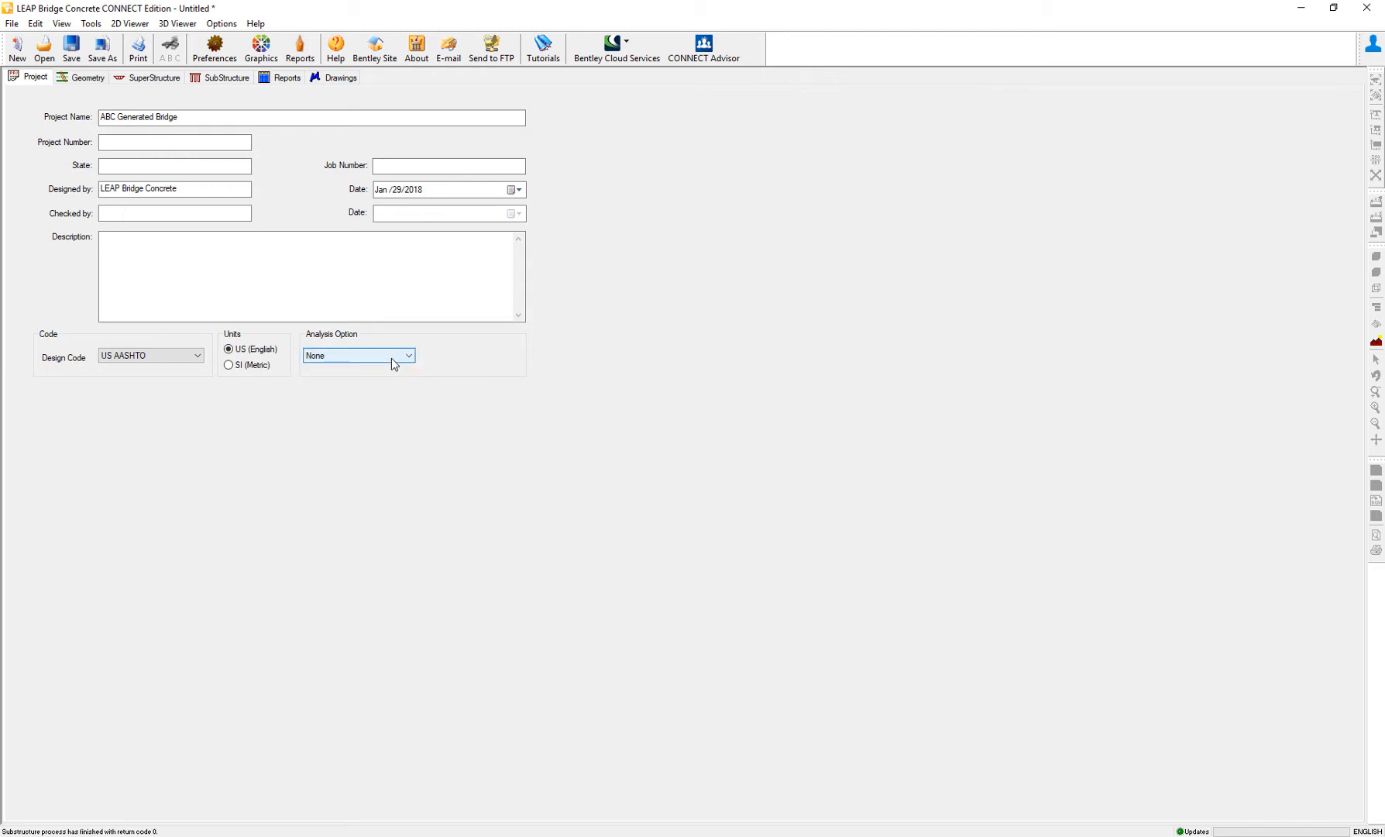
mouse_move(381, 363)
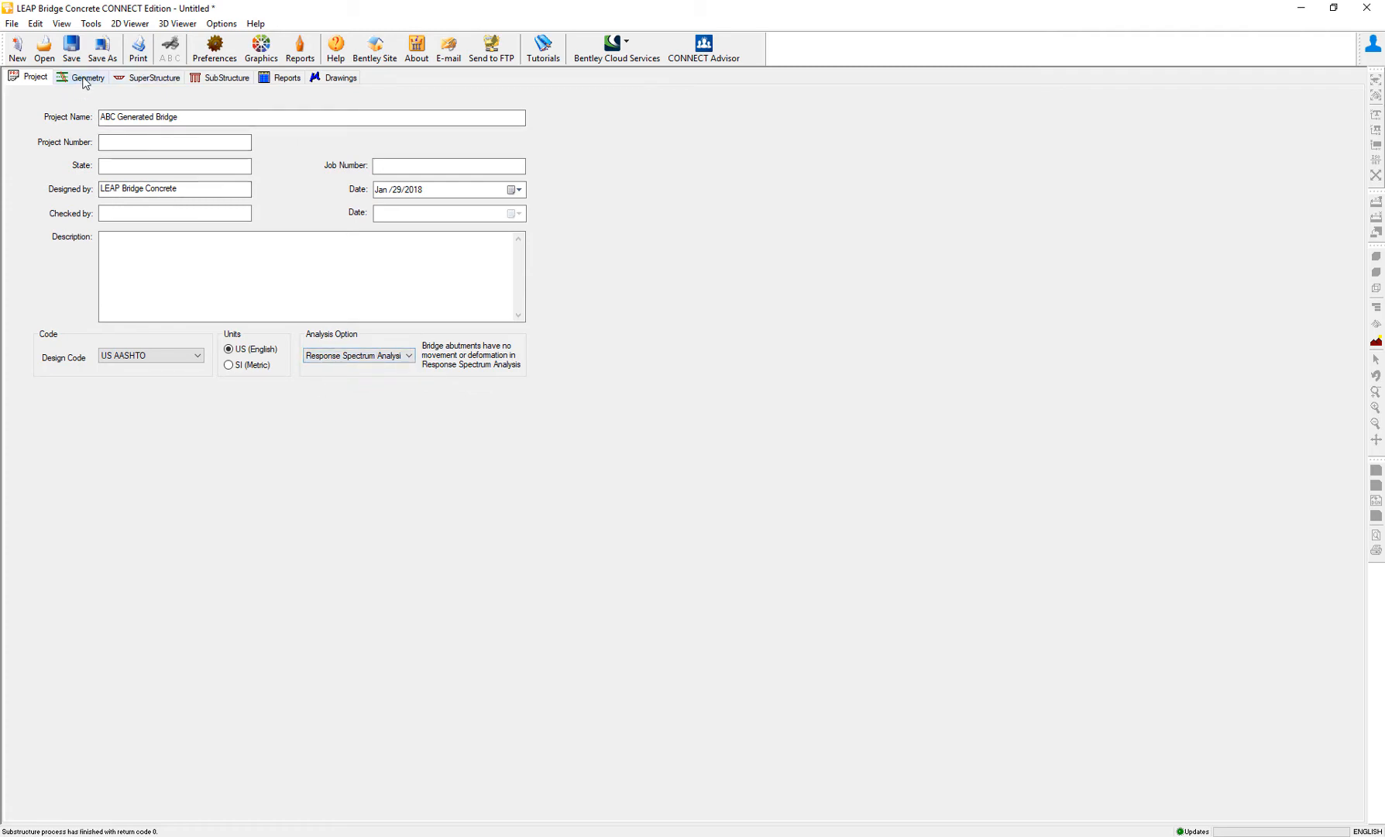
View the 3D bridge geometry, then move to the SuperStructure tab
left_click(87, 78)
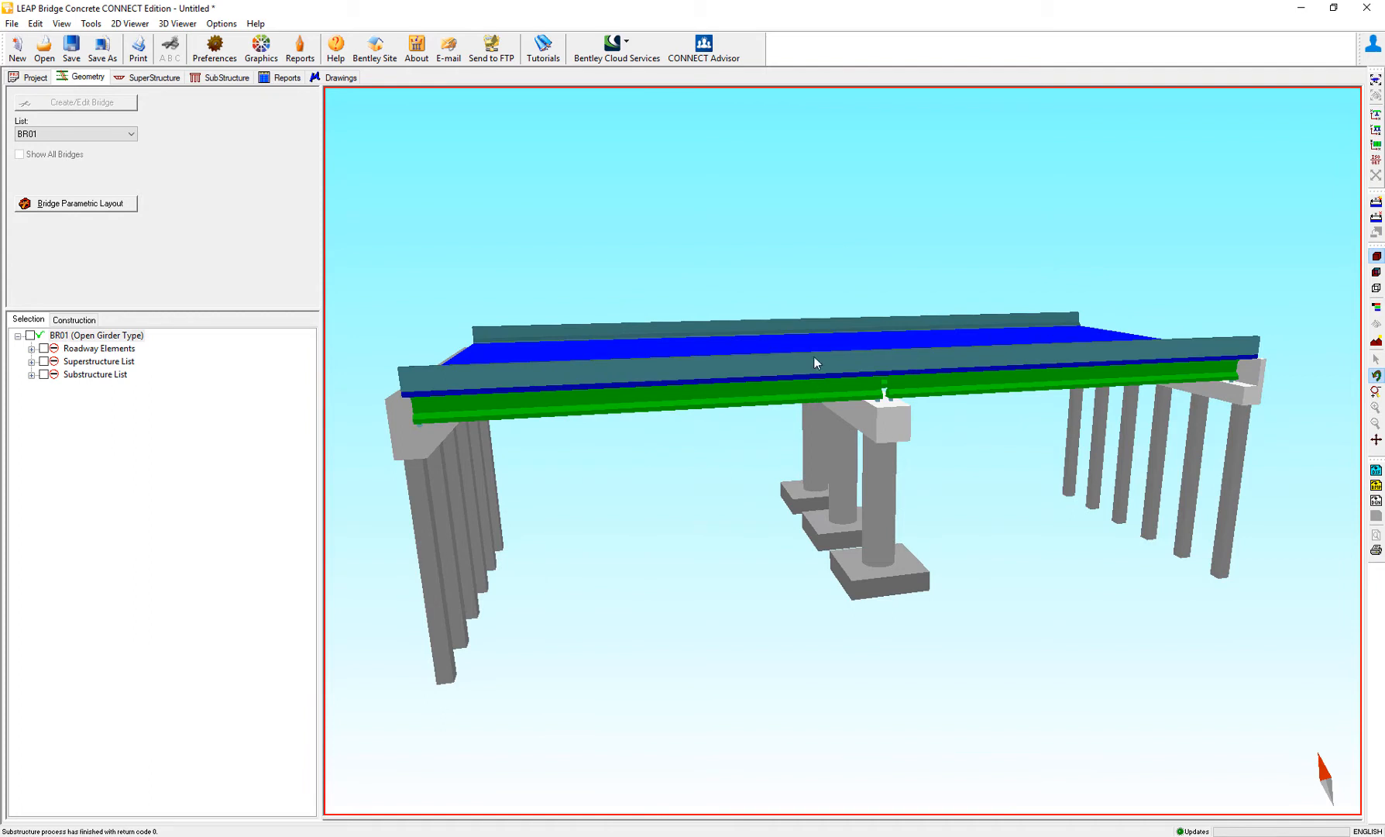
mouse_move(947, 523)
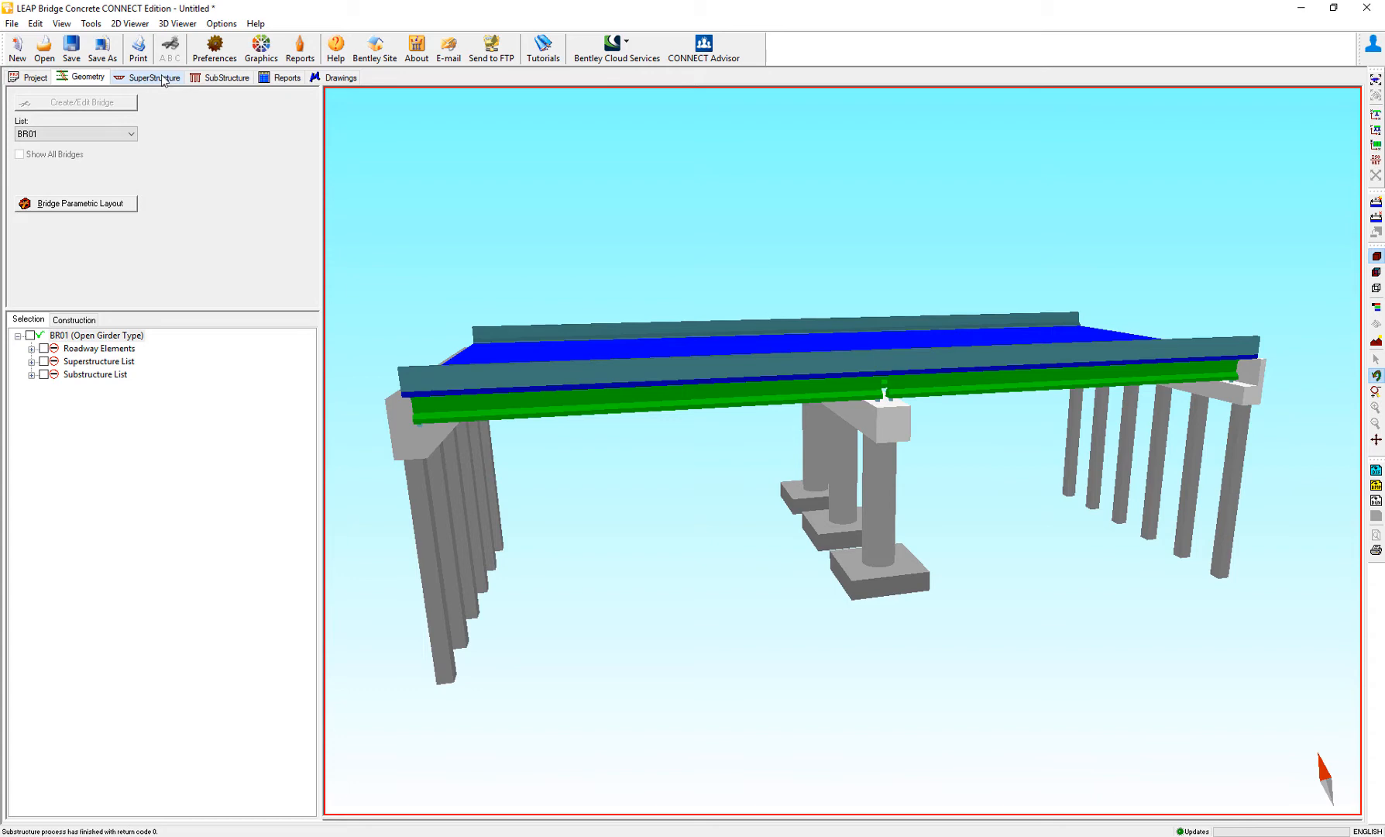
left_click(154, 78)
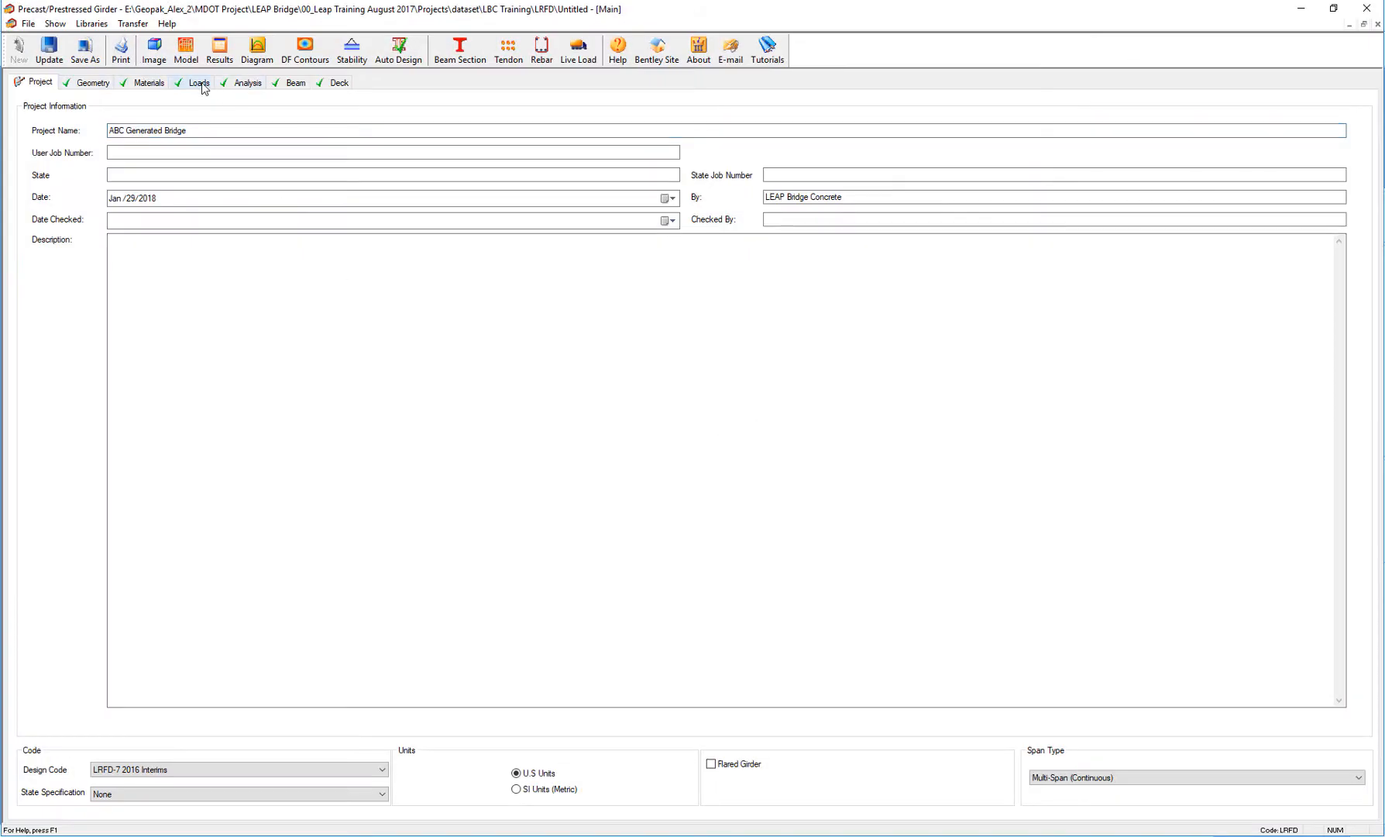
Review the beam design and strand layout, then exit declining the model update
left_click(287, 81)
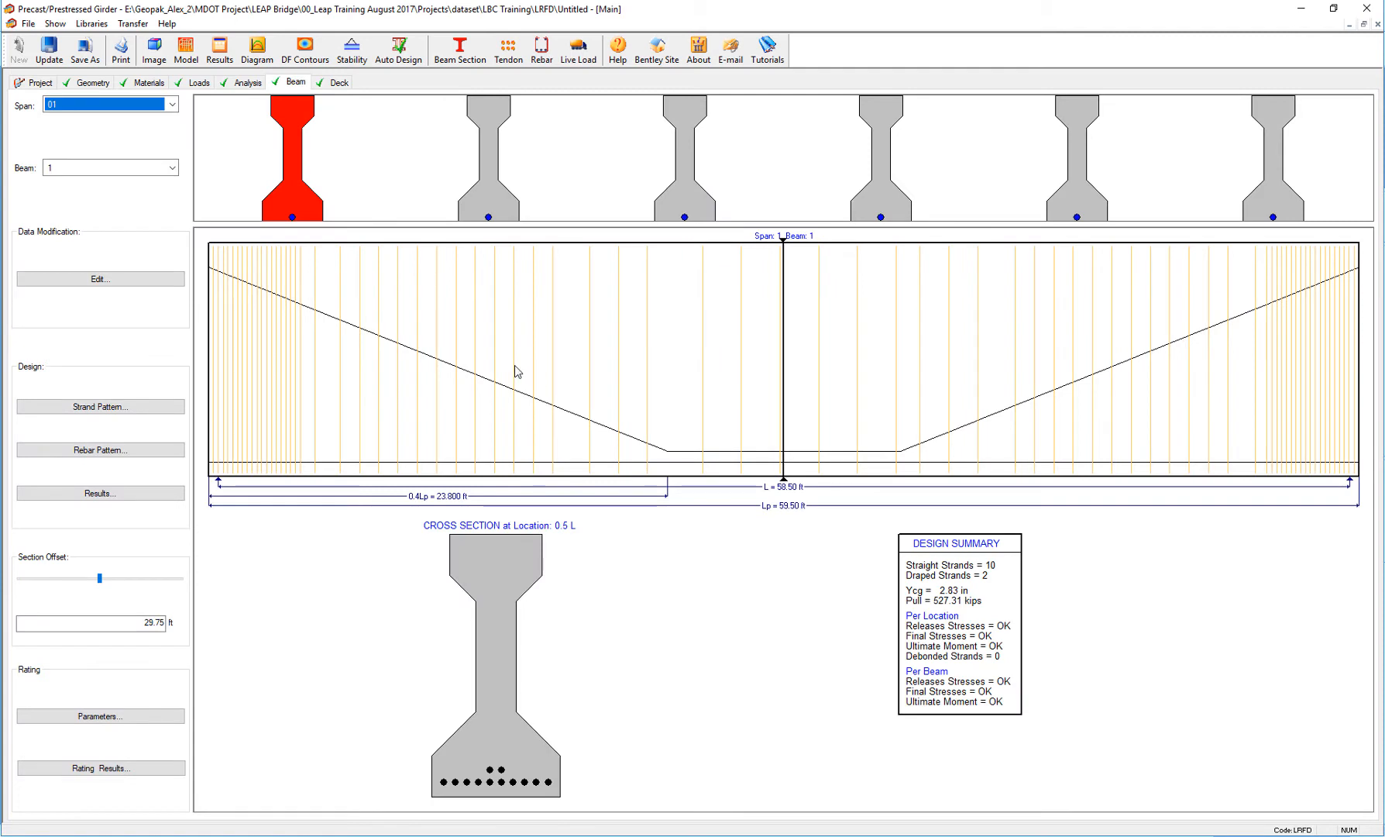
mouse_move(1365, 9)
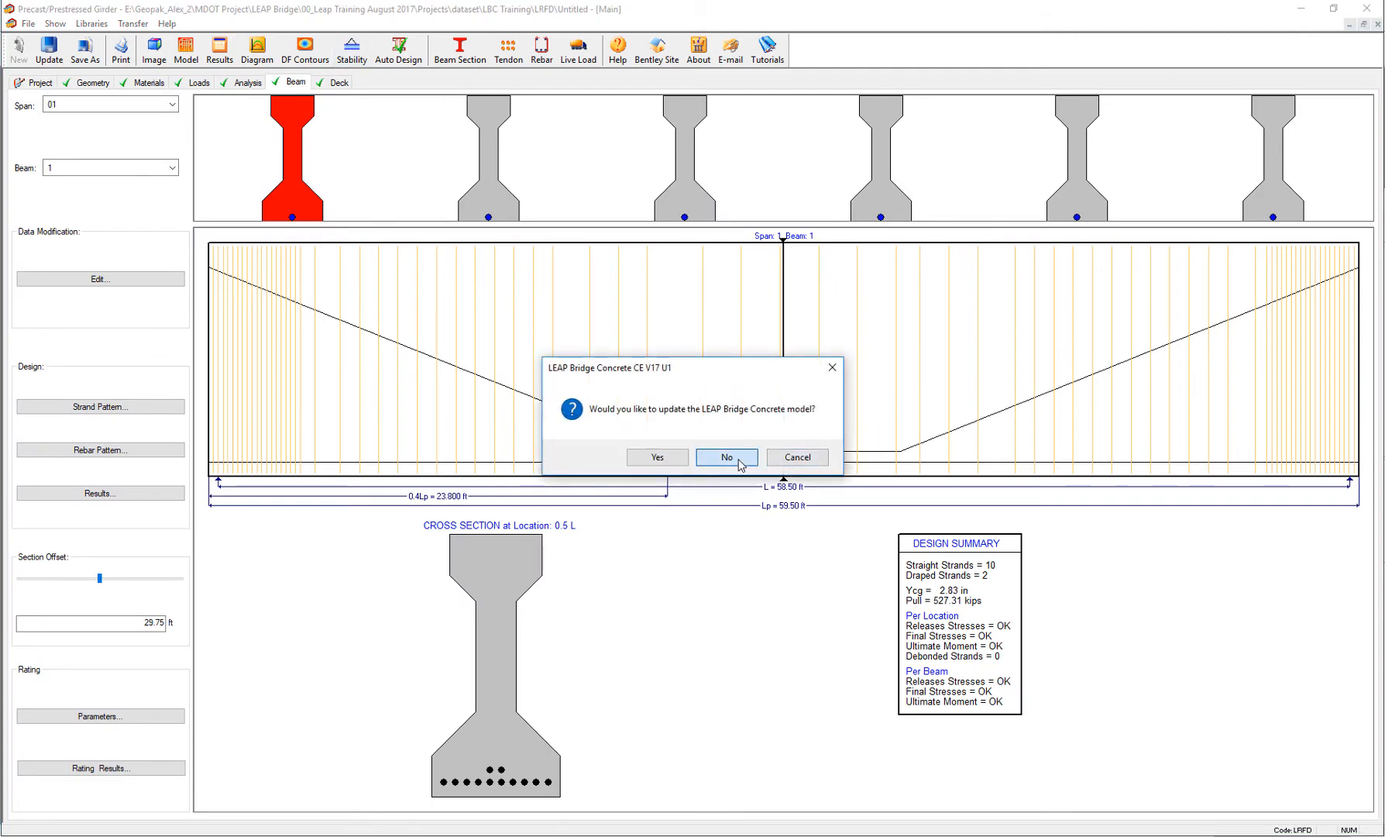
left_click(727, 458)
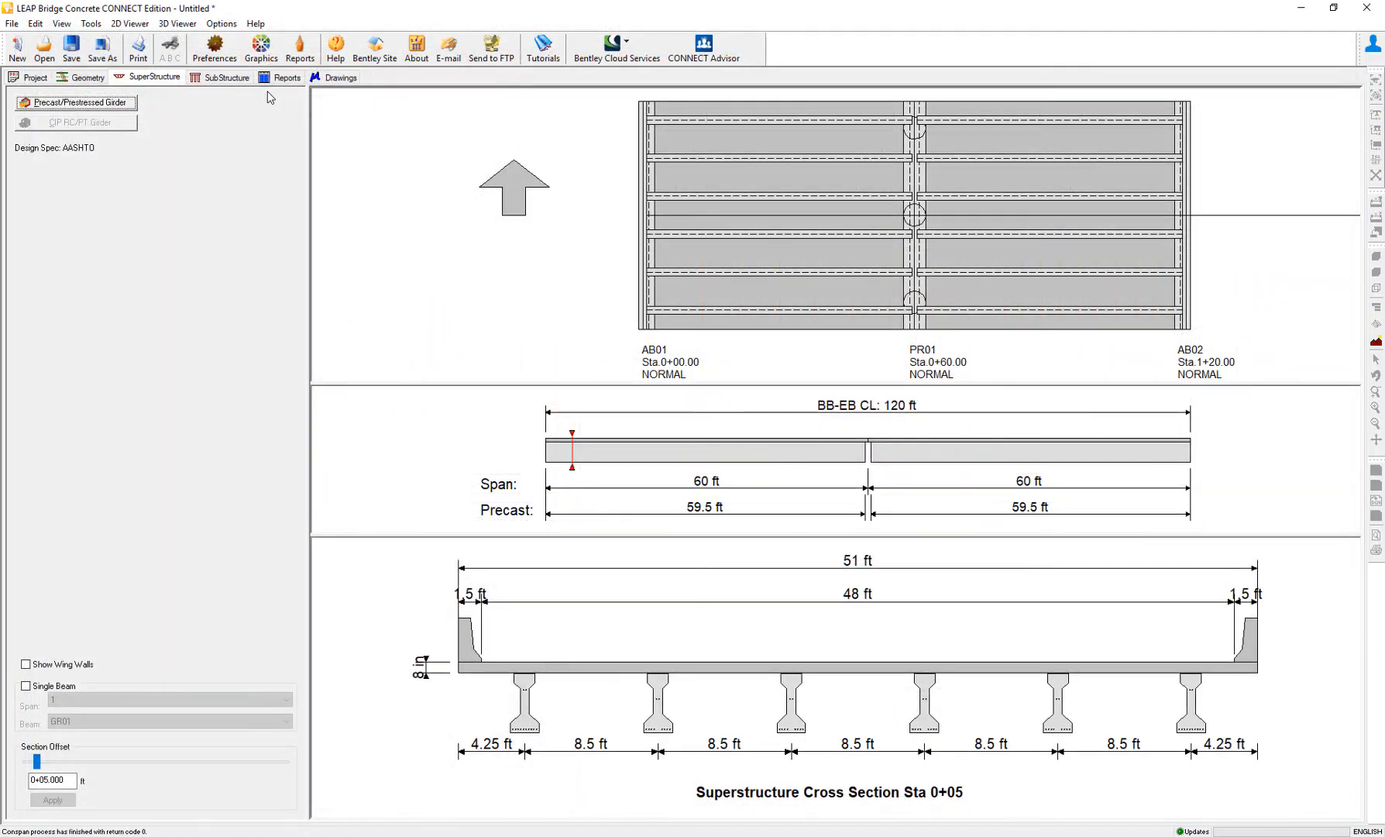
On the SubStructure tab, select central pier PR01 from the Abut/Pier List
left_click(224, 78)
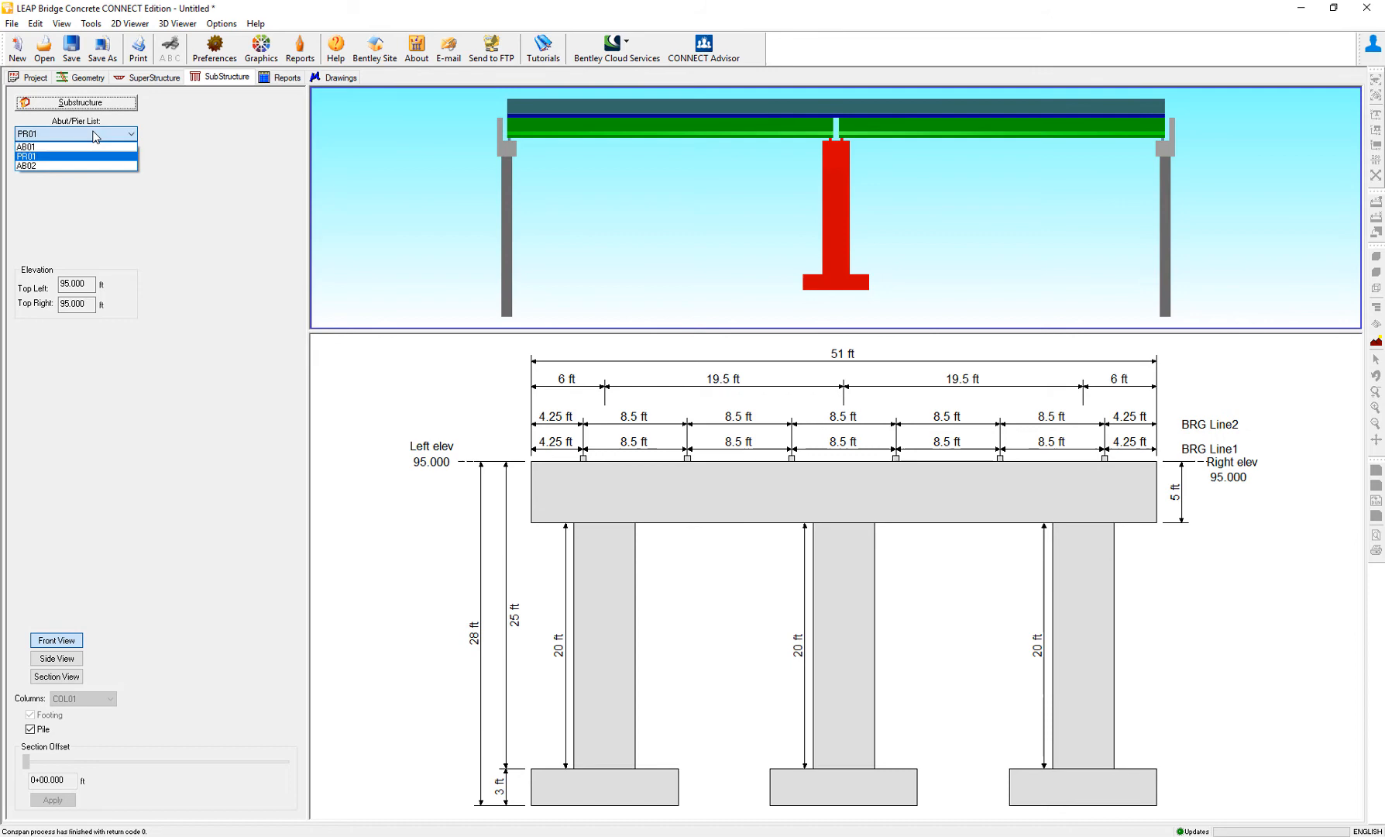
left_click(31, 155)
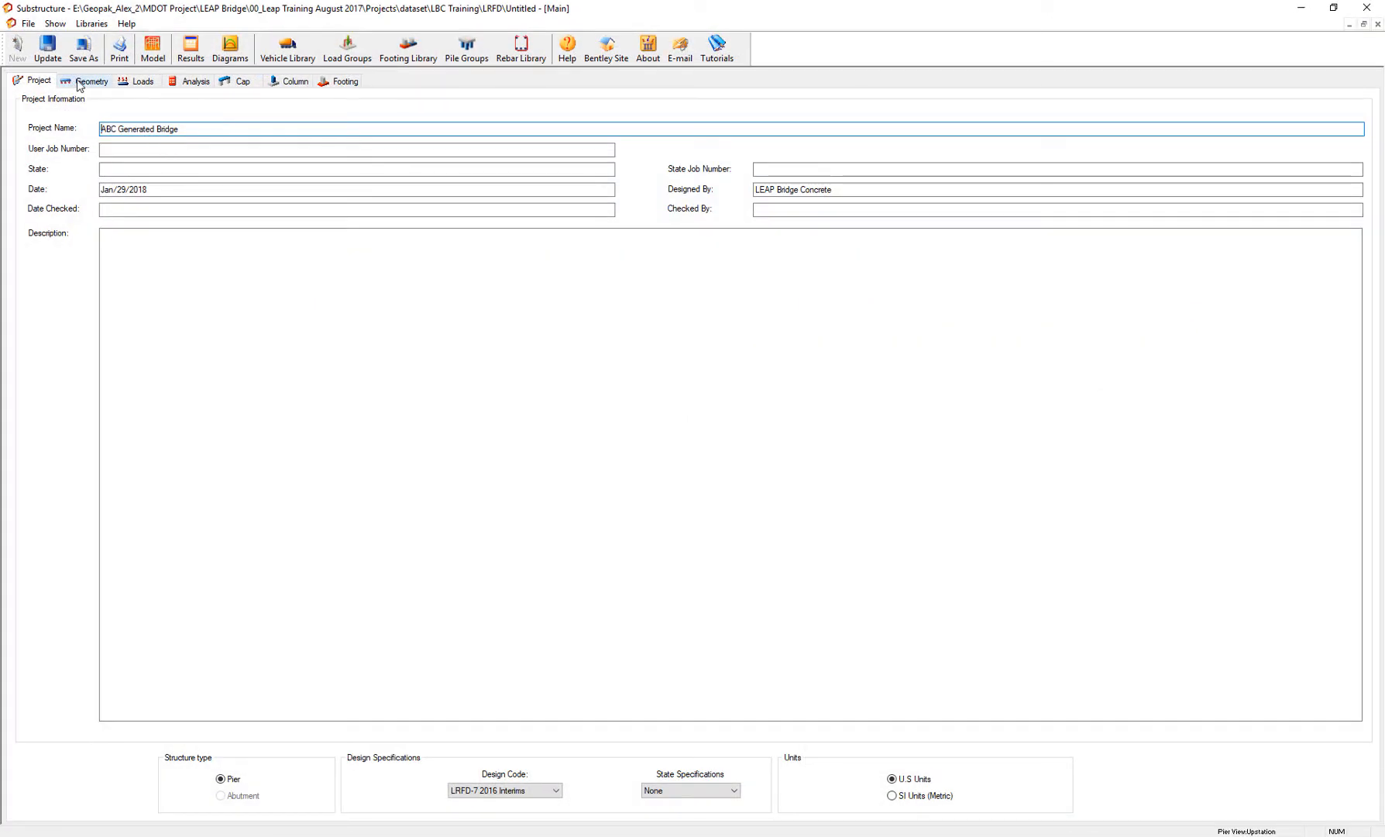
Review the pier geometry and DC1/EQ1 loads, then show the Analysis results
left_click(137, 80)
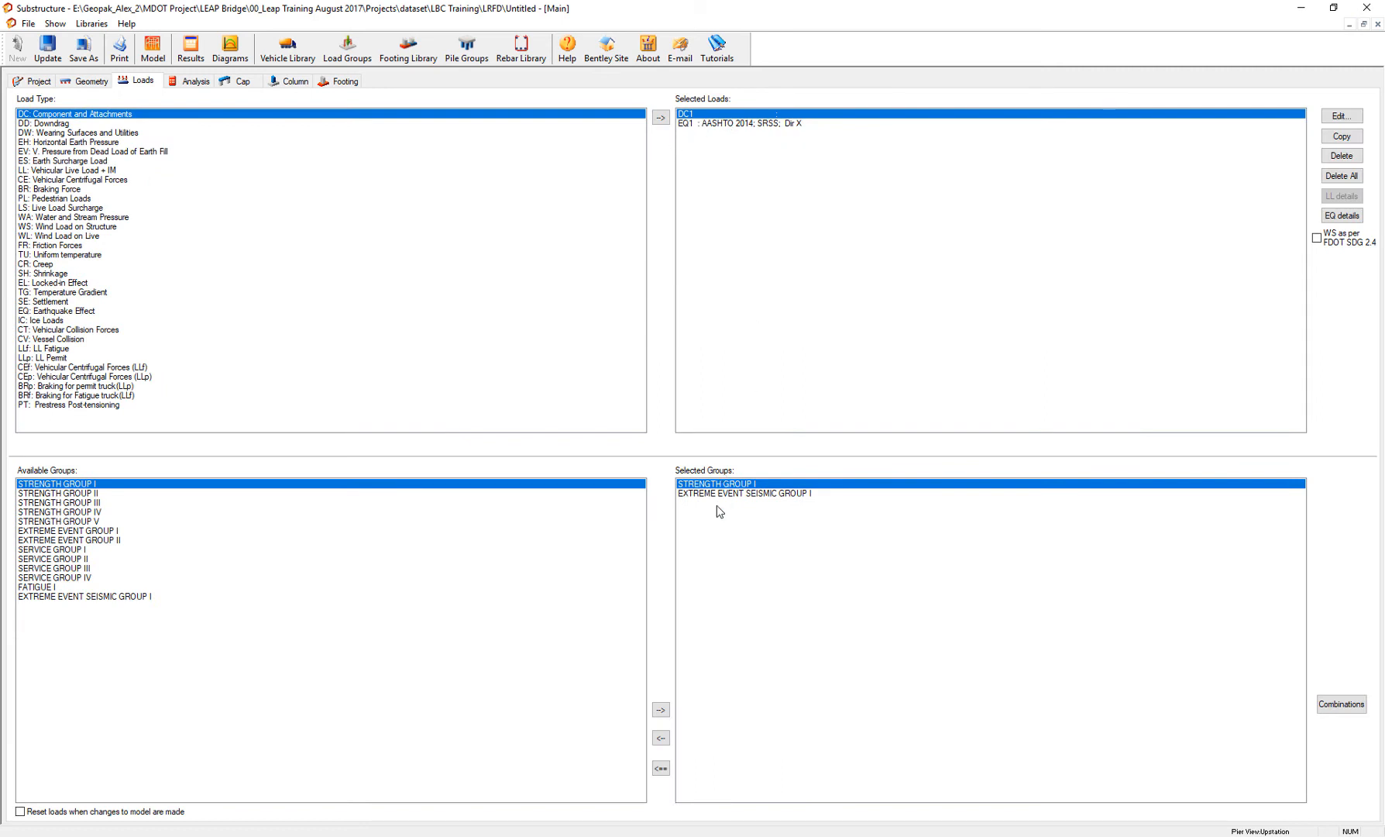
mouse_move(183, 89)
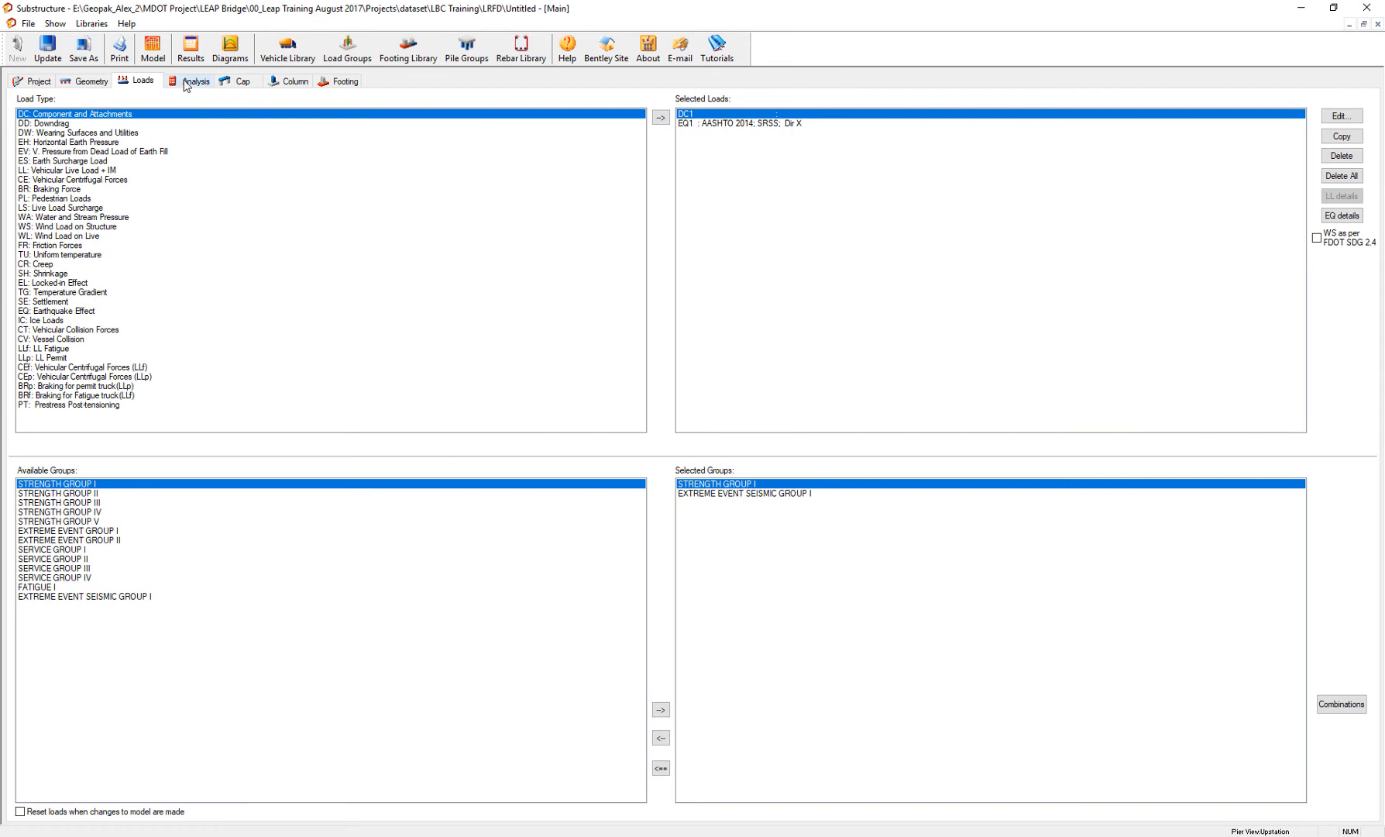
left_click(186, 81)
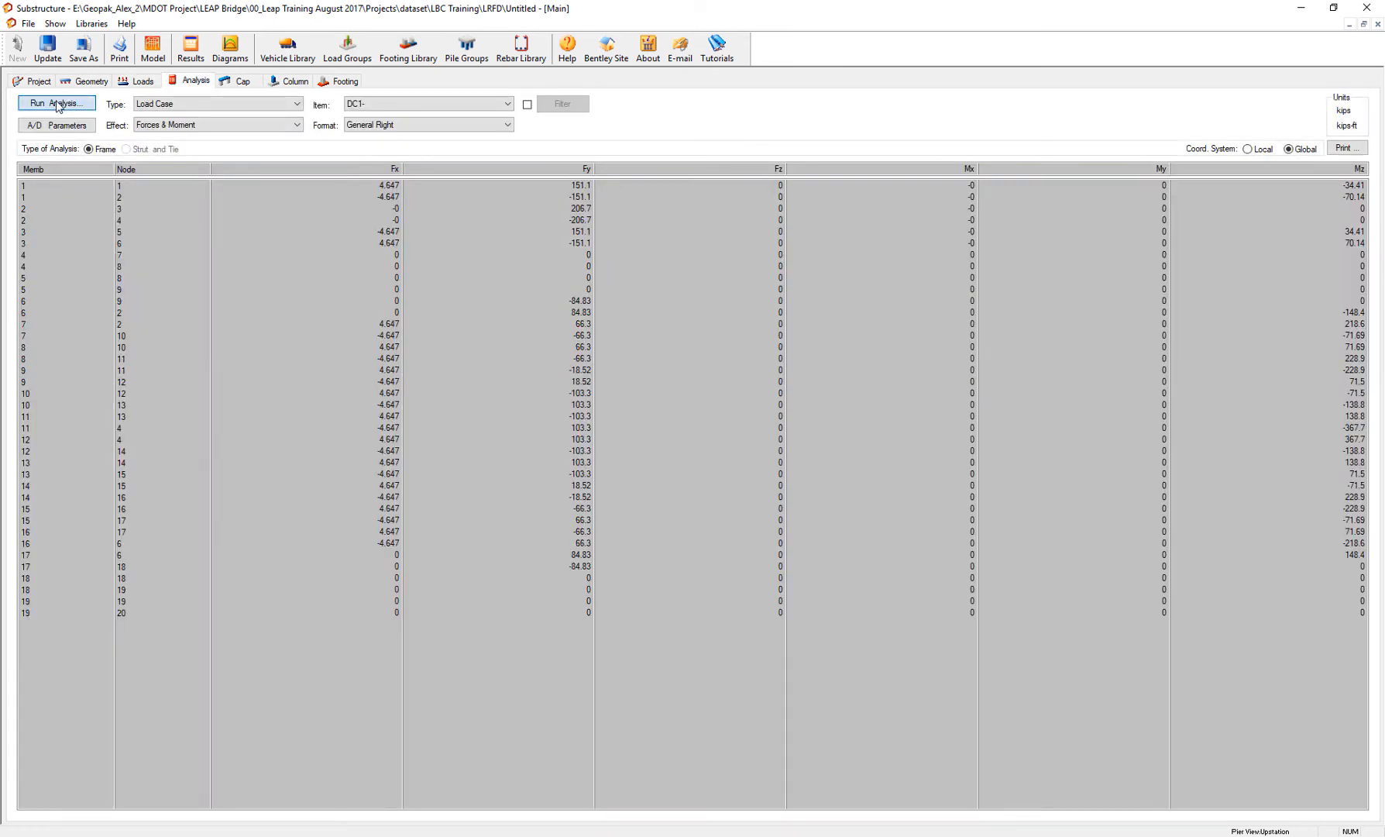
Run the pier analysis and display the RSA displacement diagram for EQ1
left_click(57, 103)
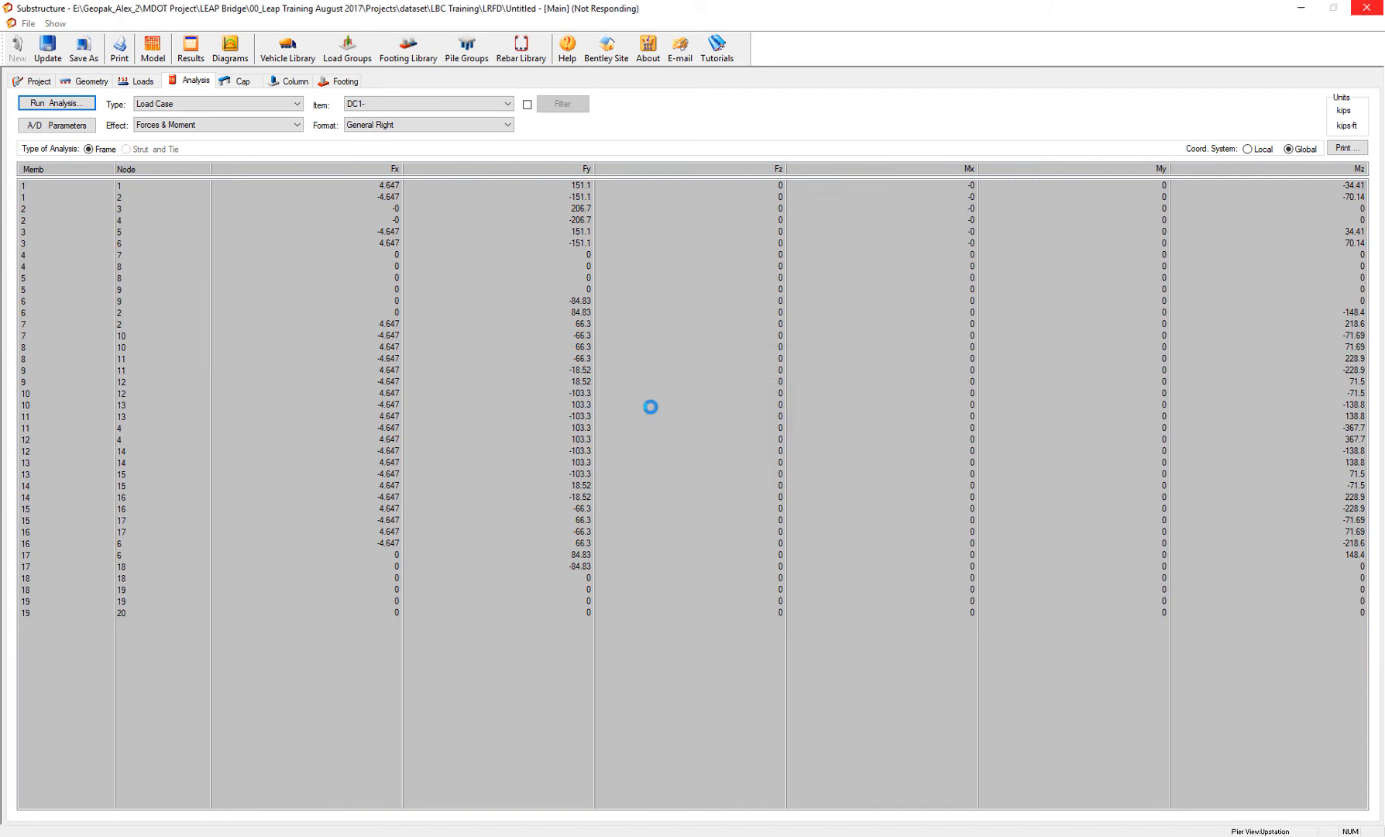
mouse_move(674, 355)
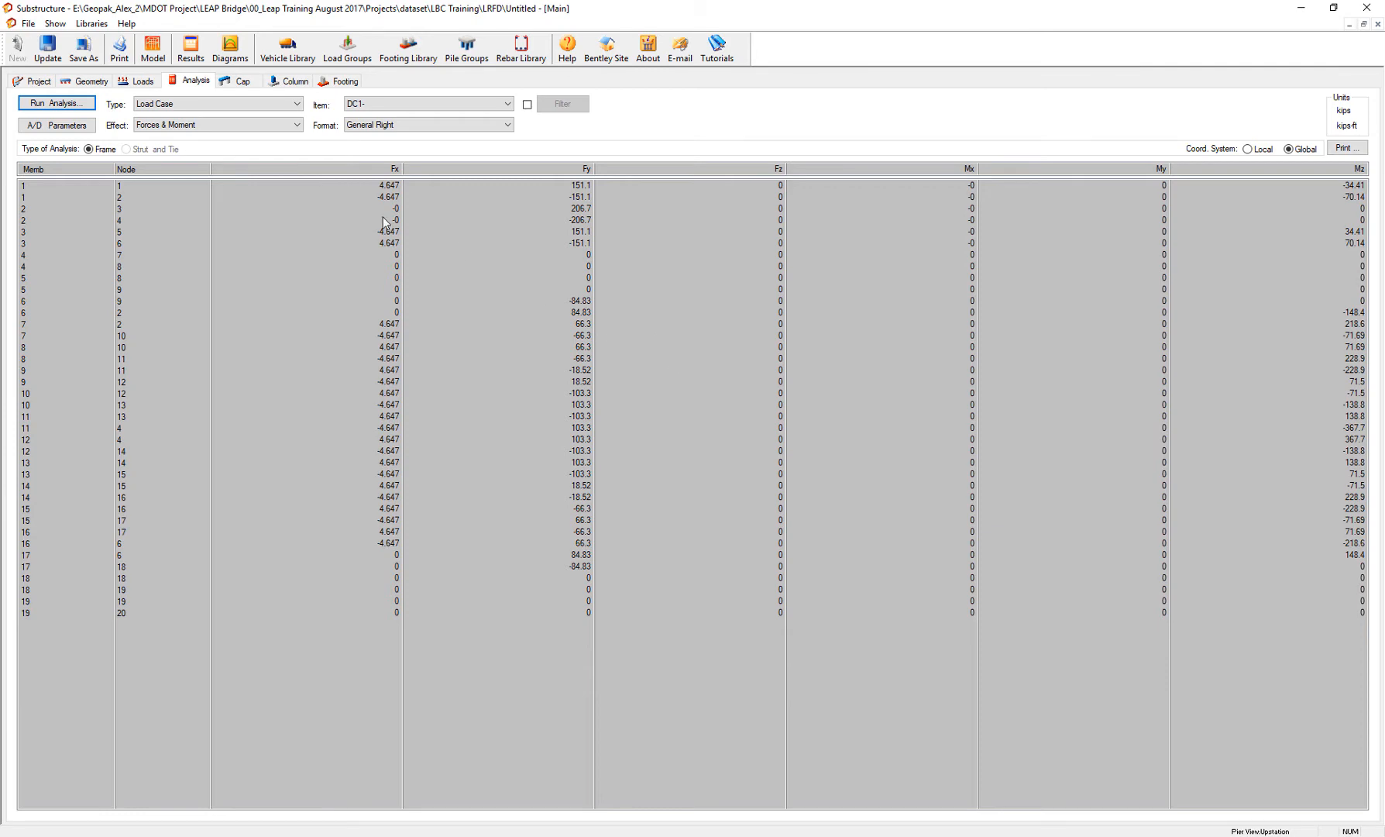
mouse_move(232, 45)
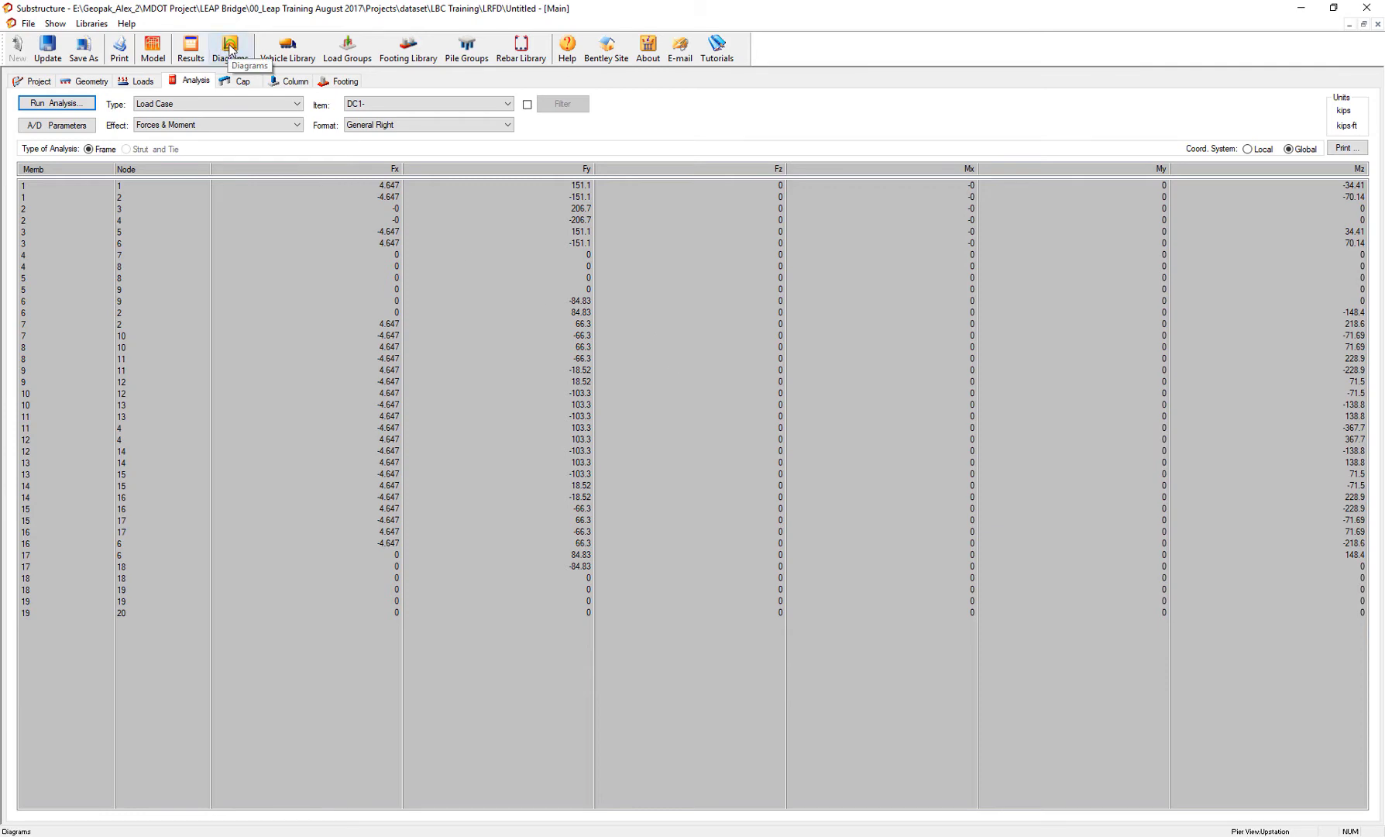
left_click(230, 45)
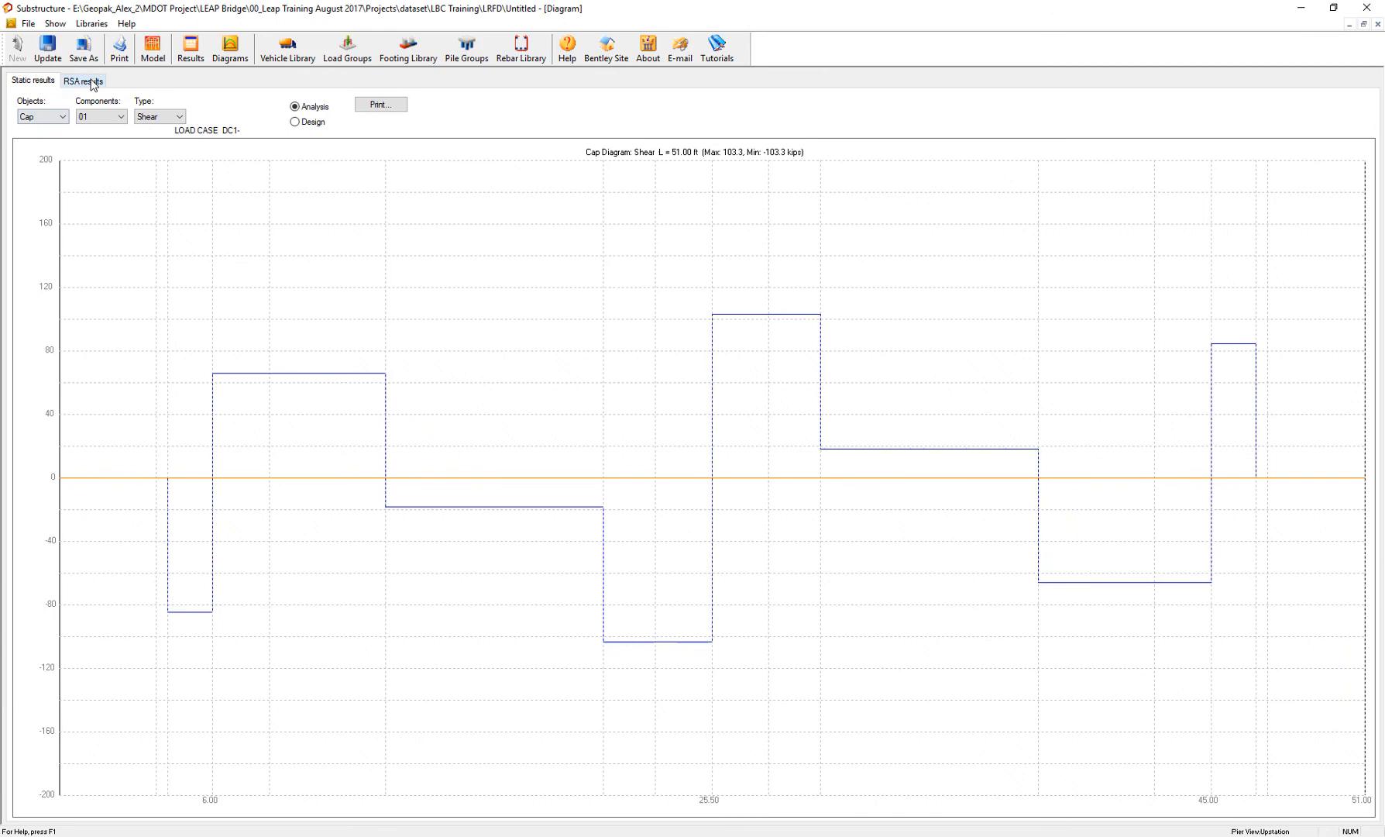
left_click(81, 80)
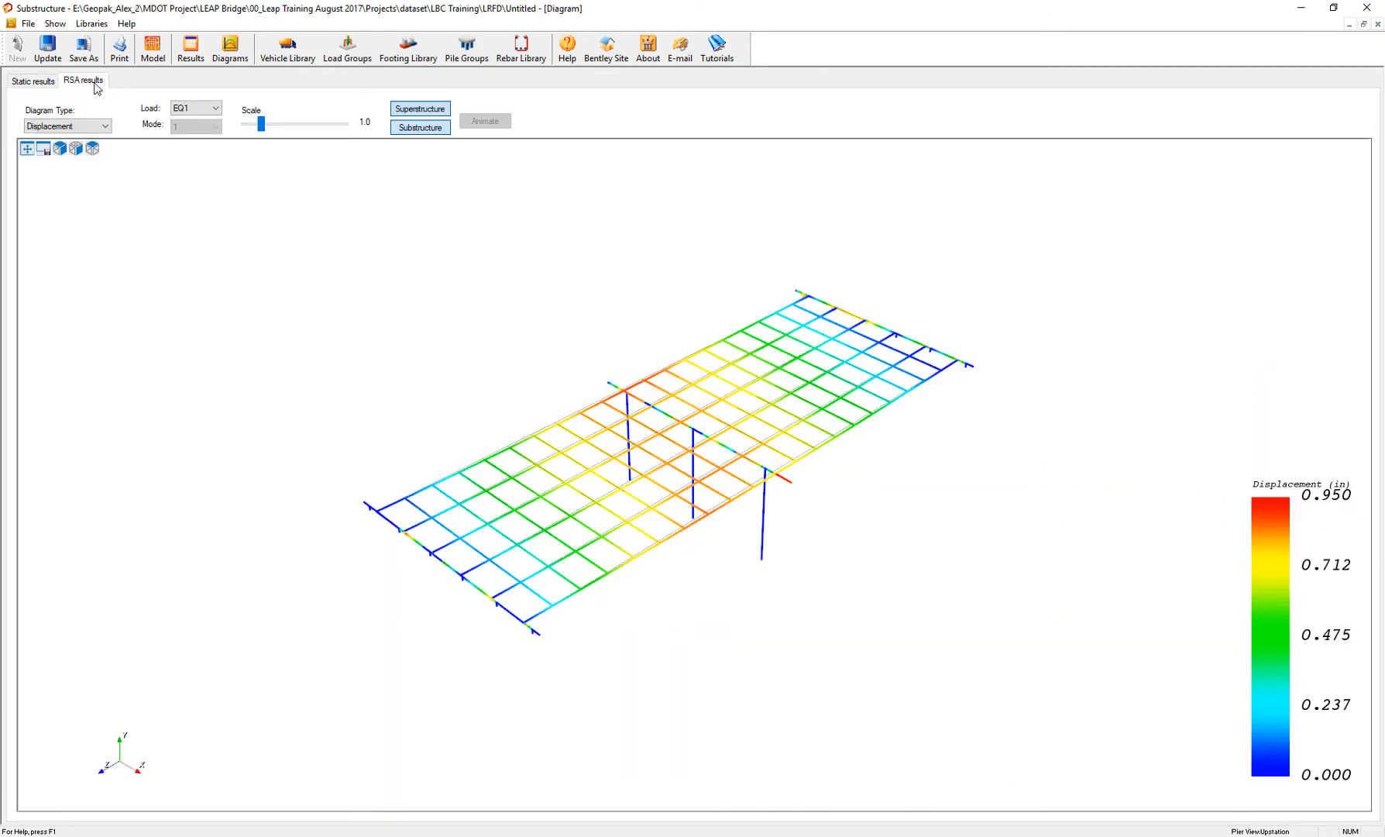
left_click(99, 125)
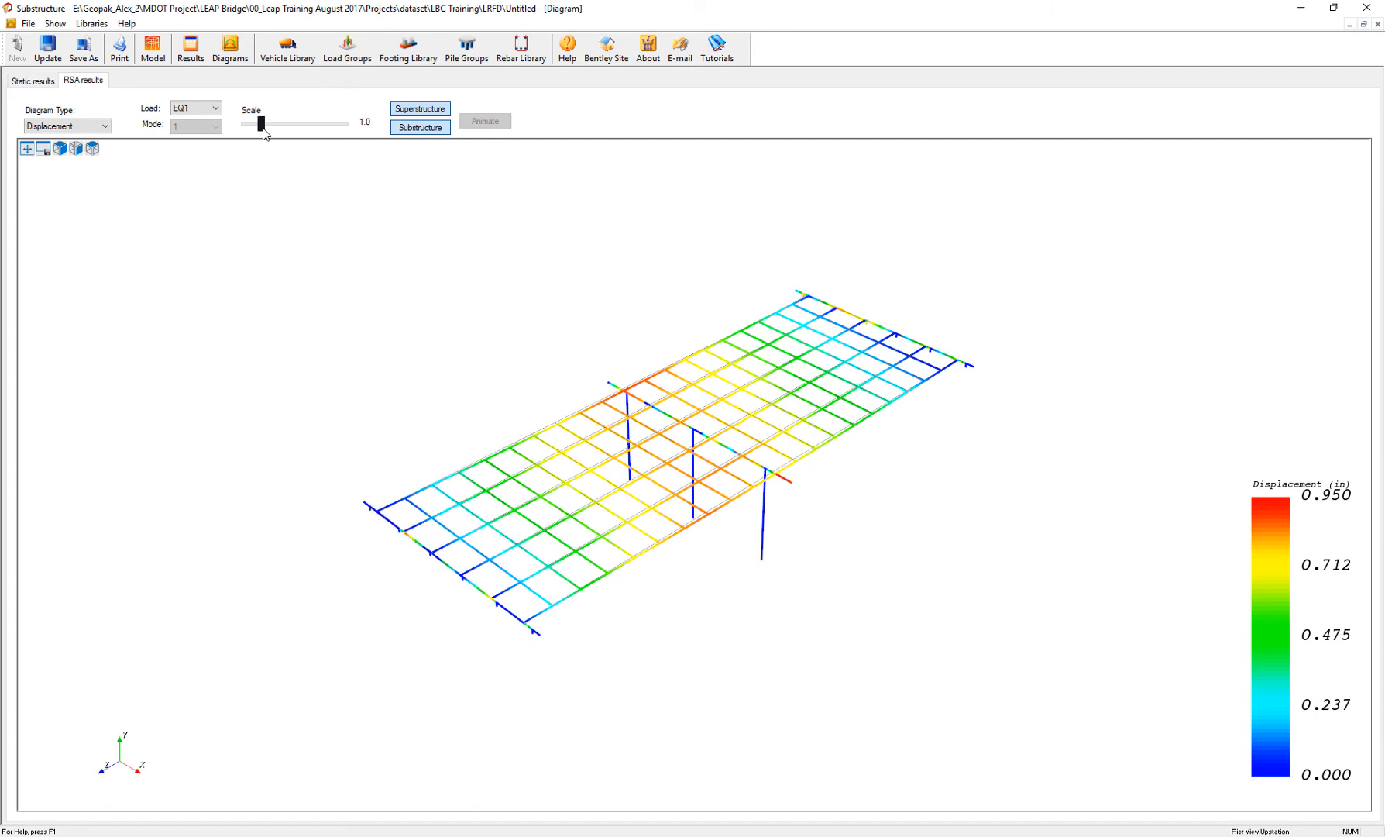
Drag the RSA Scale slider from 1.0 up to x15.00
left_click_drag(261, 124, 270, 123)
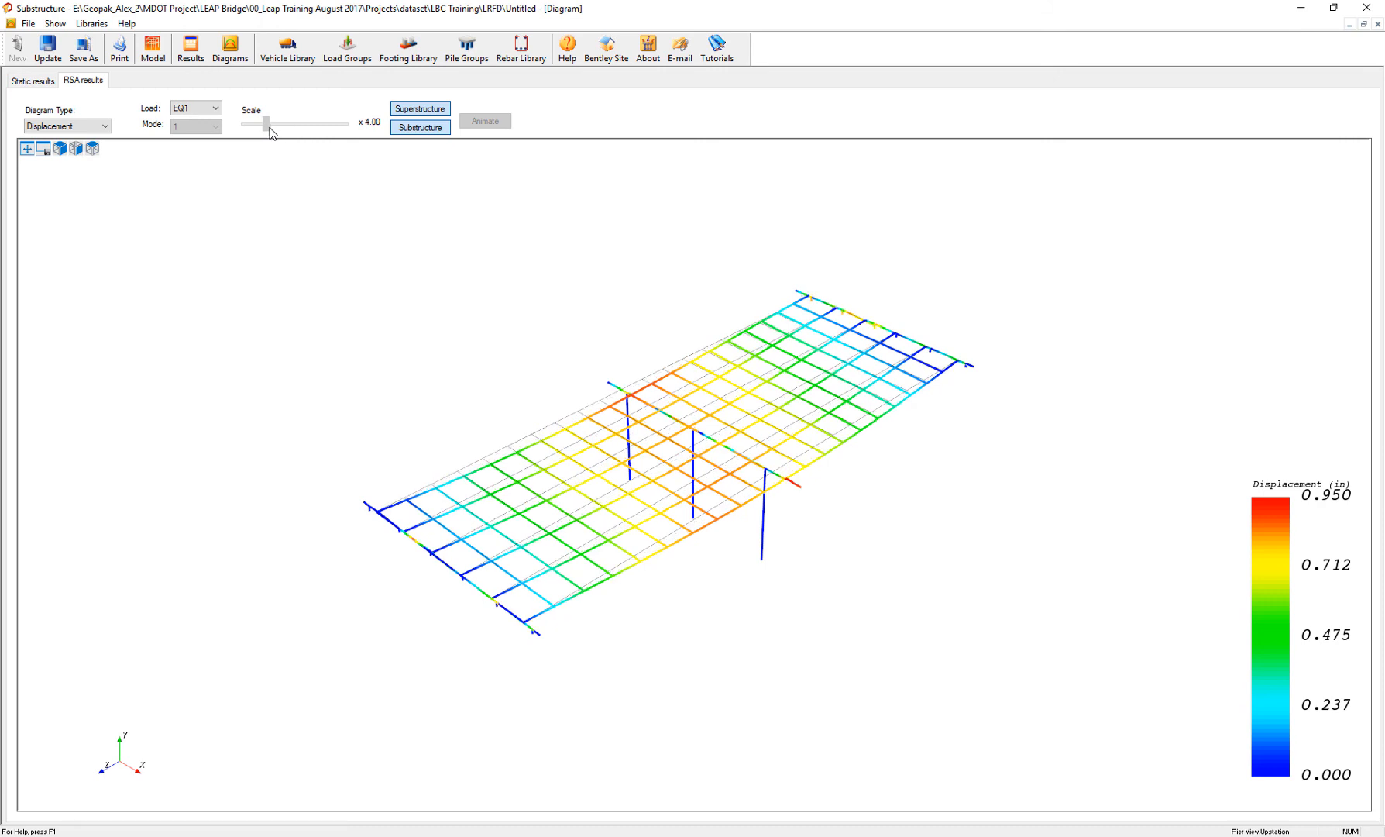
left_click_drag(265, 121, 281, 121)
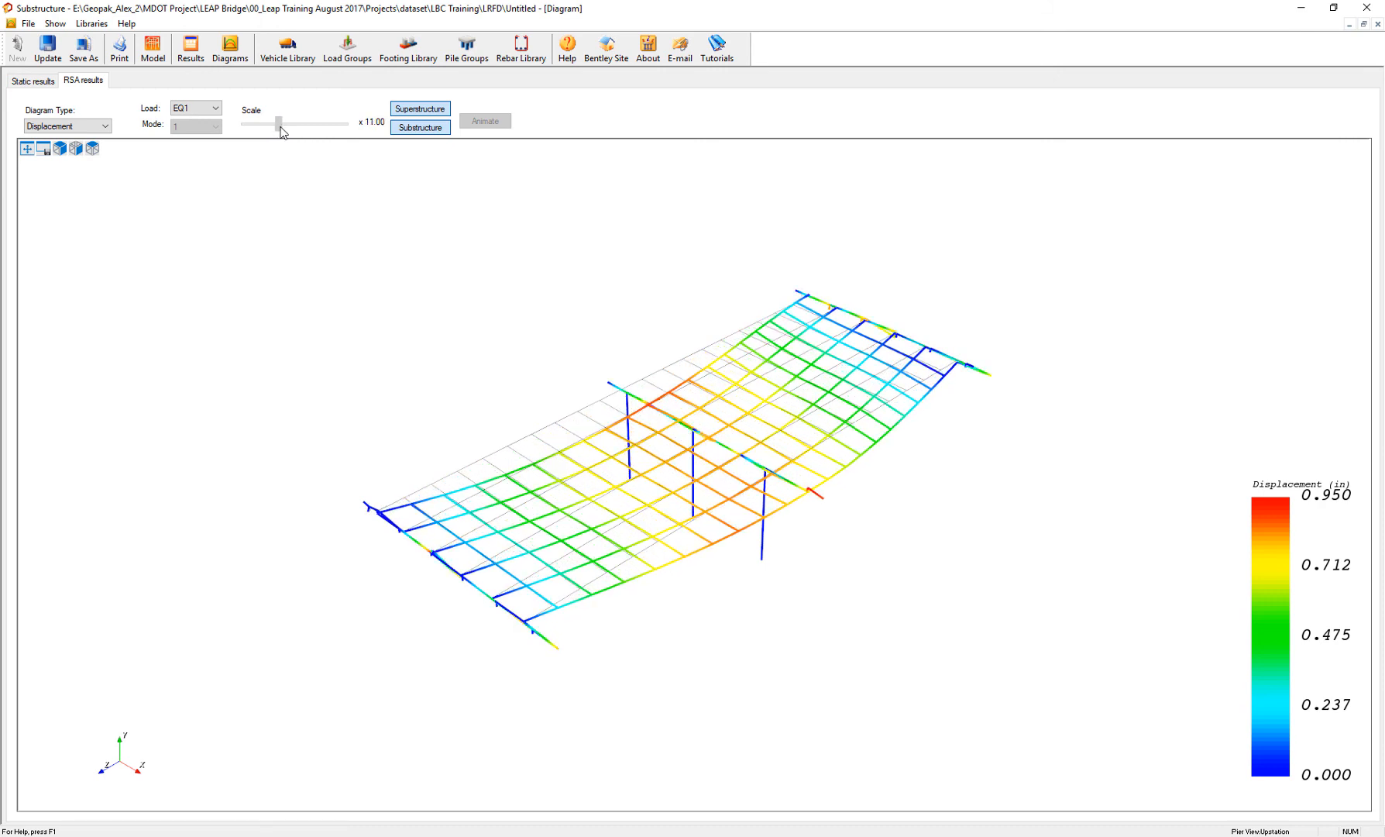
left_click_drag(277, 124, 285, 124)
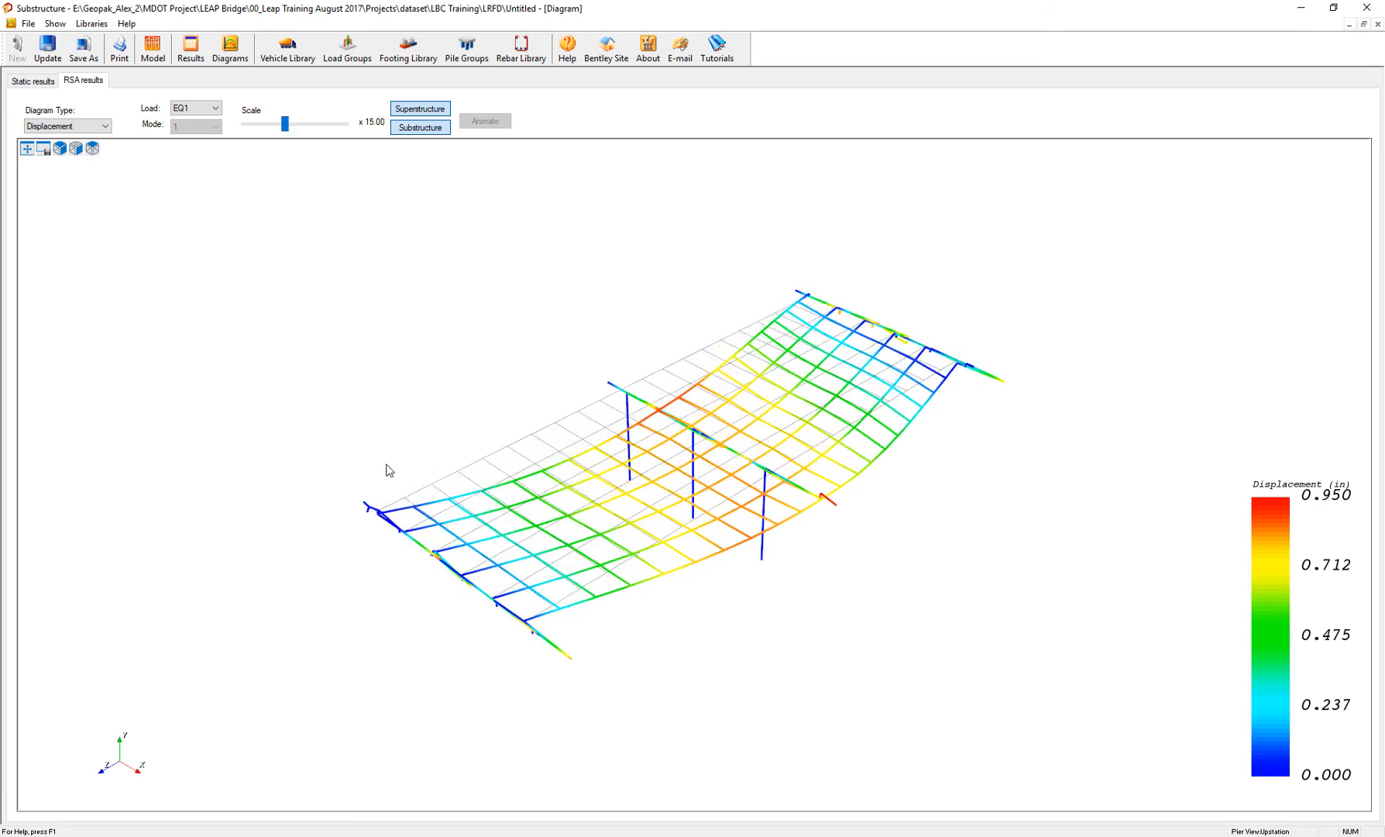